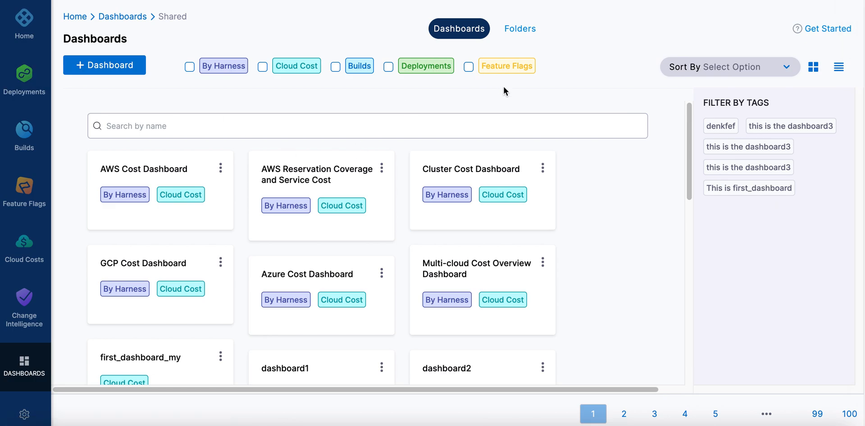
{"action": "mouse_move", "coordinate": [445, 113]}
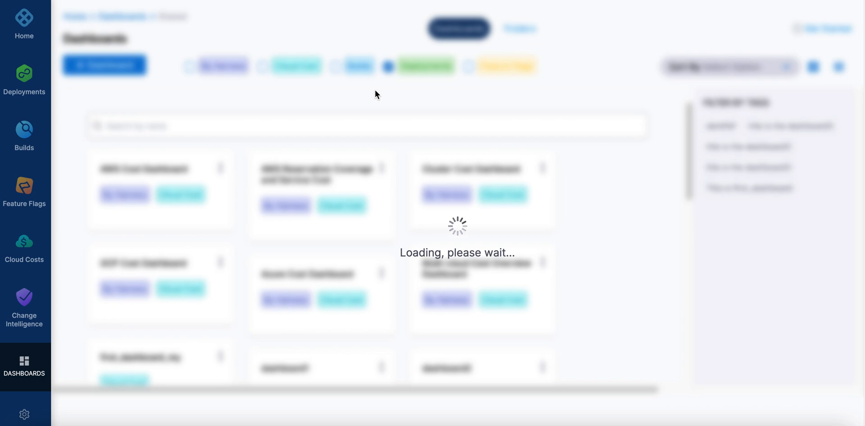
Tick the Deployments tag to show only the Deployments and Services dashboards
{"action": "left_click", "coordinate": [388, 66]}
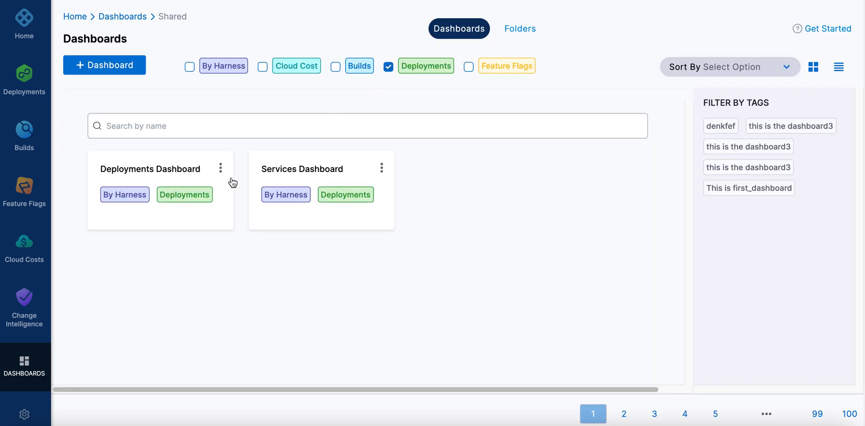
{"action": "mouse_move", "coordinate": [24, 368]}
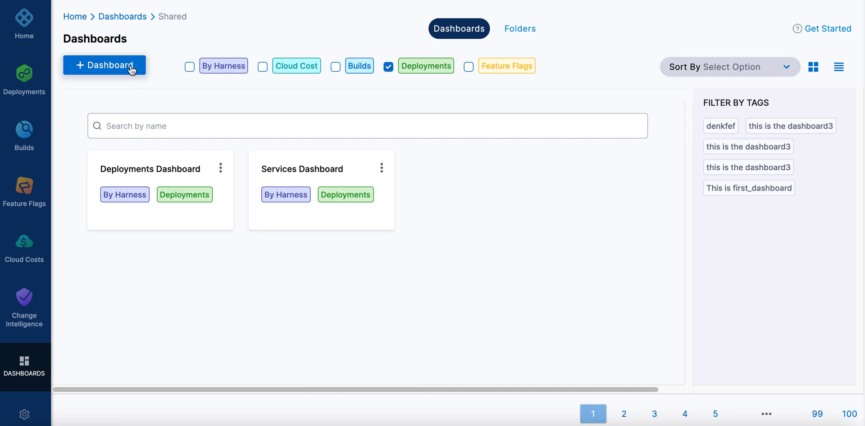
Add a new dashboard named 'CD Example', keeping the Organization Shared Folder
{"action": "left_click", "coordinate": [104, 65]}
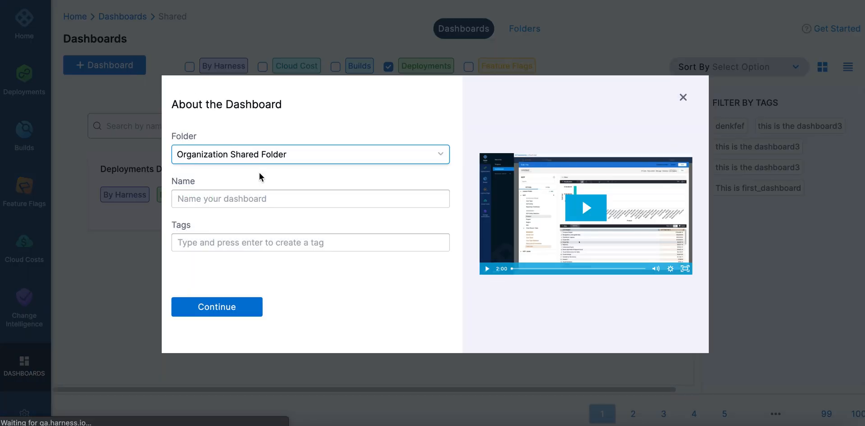
{"action": "type", "text": "c"}
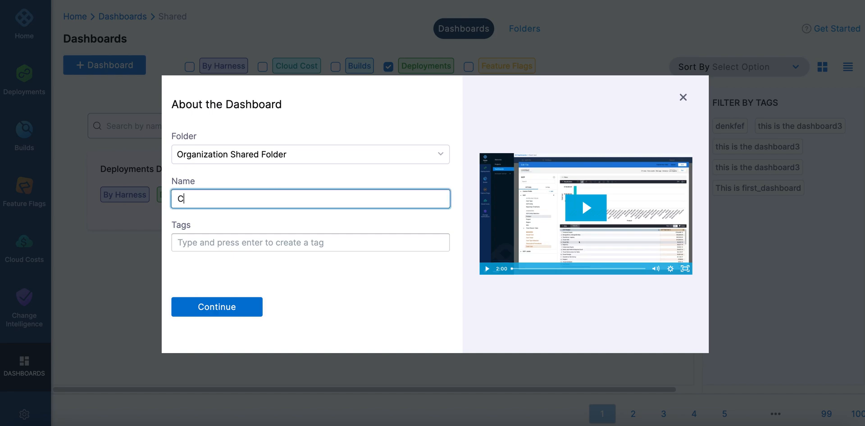
{"action": "type", "text": "D Example"}
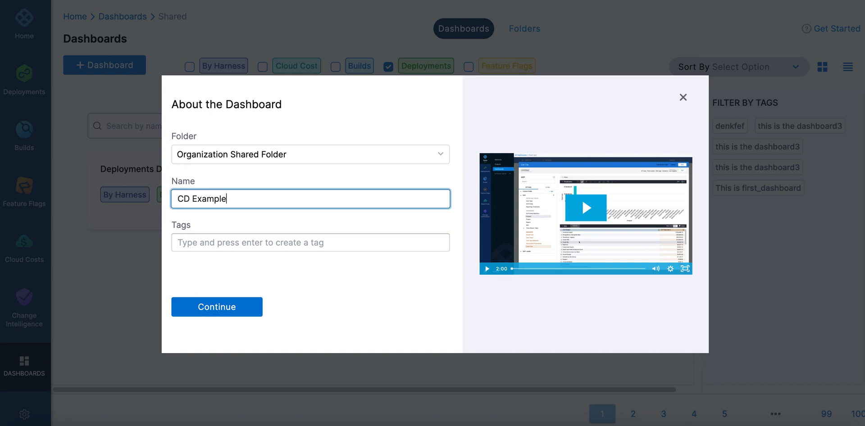
{"action": "mouse_move", "coordinate": [631, 210]}
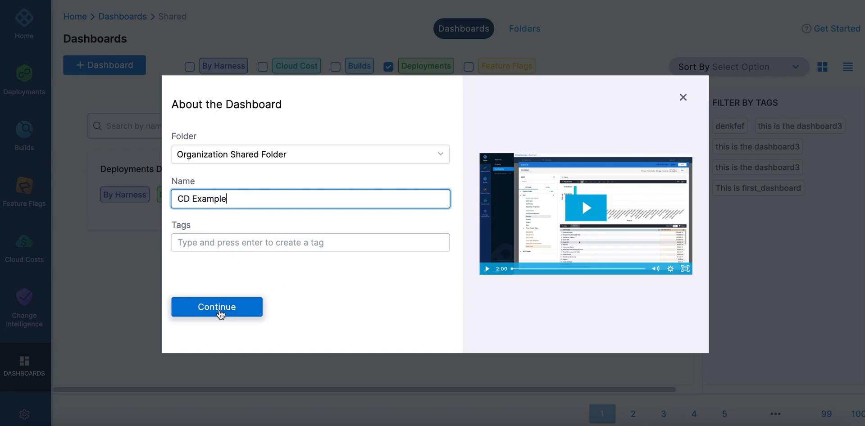
{"action": "left_click", "coordinate": [217, 307]}
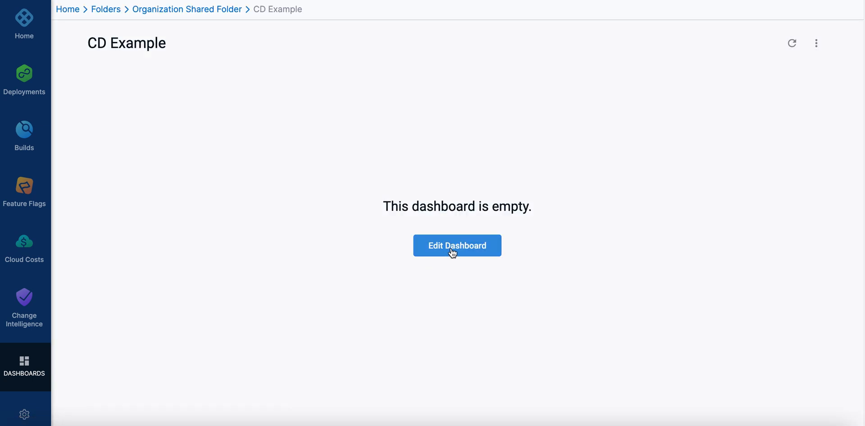
Edit the dashboard and add a tile based on the Deployments and Services explore
{"action": "left_click", "coordinate": [457, 245]}
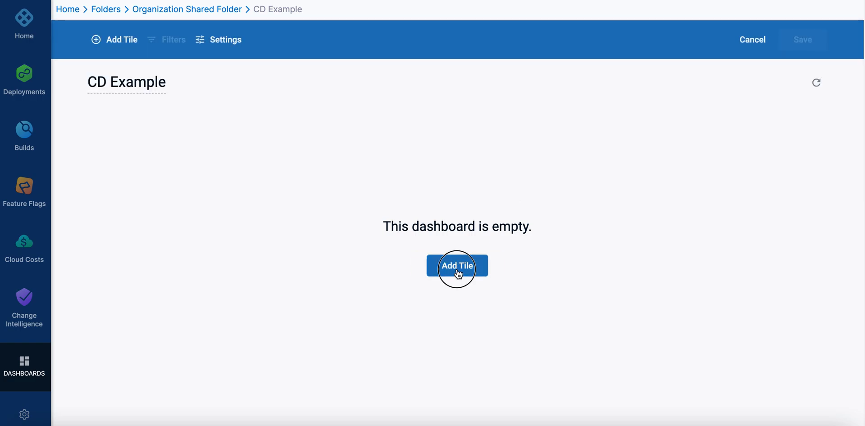
{"action": "left_click", "coordinate": [457, 266]}
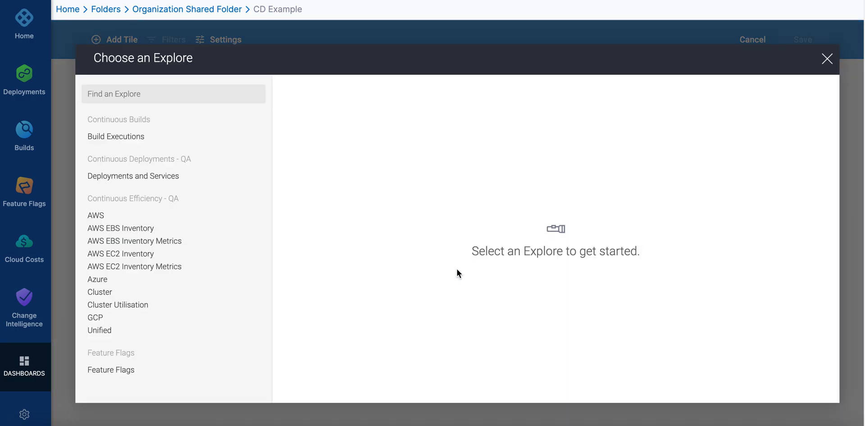
{"action": "mouse_move", "coordinate": [115, 136]}
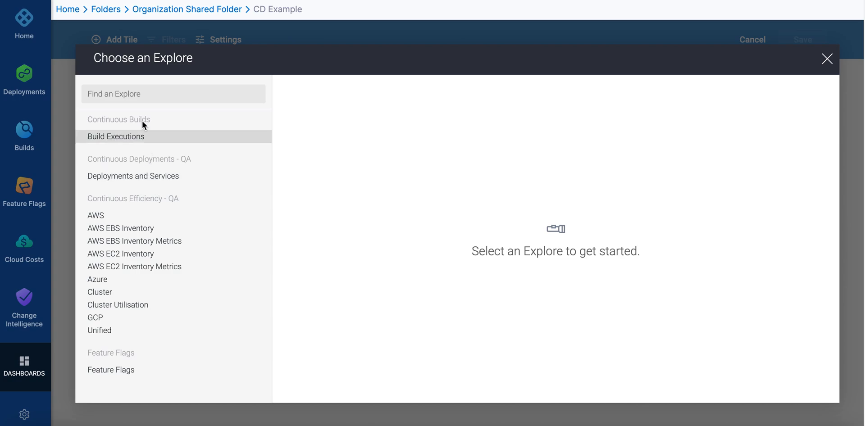
{"action": "mouse_move", "coordinate": [190, 150]}
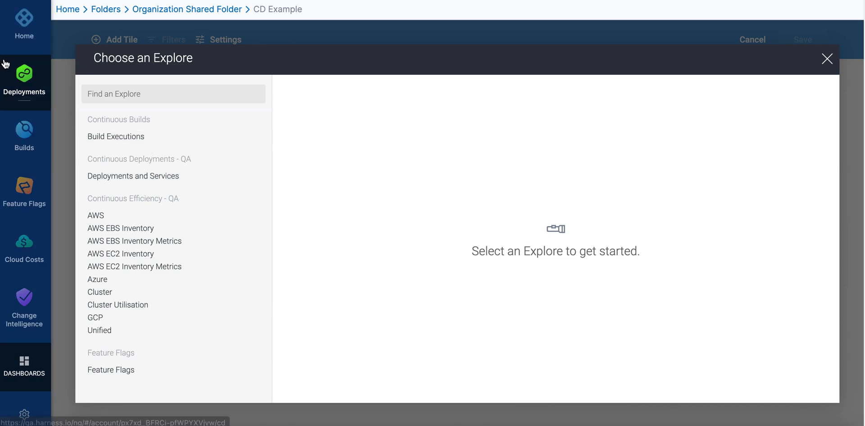
{"action": "mouse_move", "coordinate": [133, 176]}
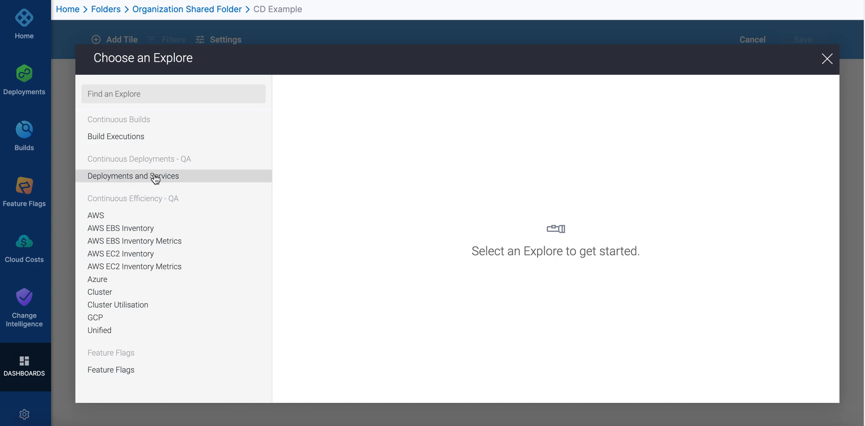
{"action": "left_click", "coordinate": [132, 175]}
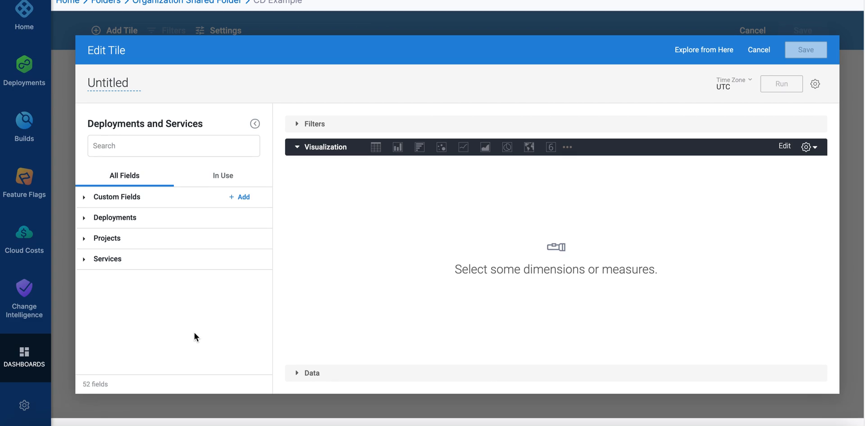
Scroll through the expanded Deployments and Services field groups to view dimensions and measures
{"action": "scroll", "scroll_direction": "down", "scroll_amount": 3}
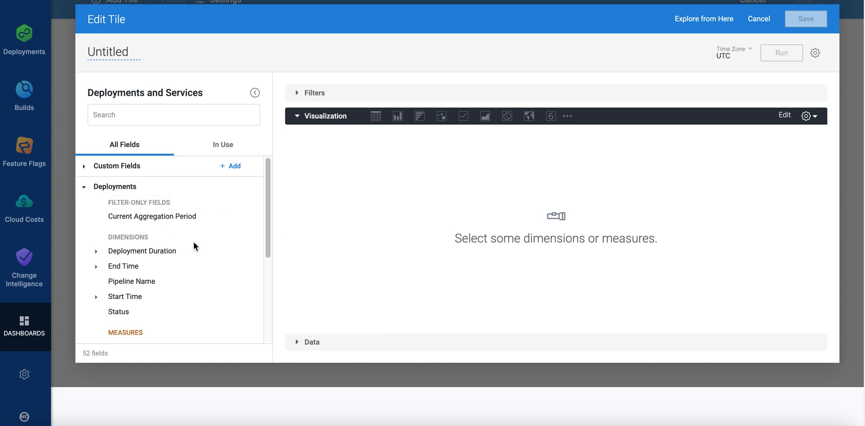
{"action": "scroll", "scroll_direction": "down", "scroll_amount": 3}
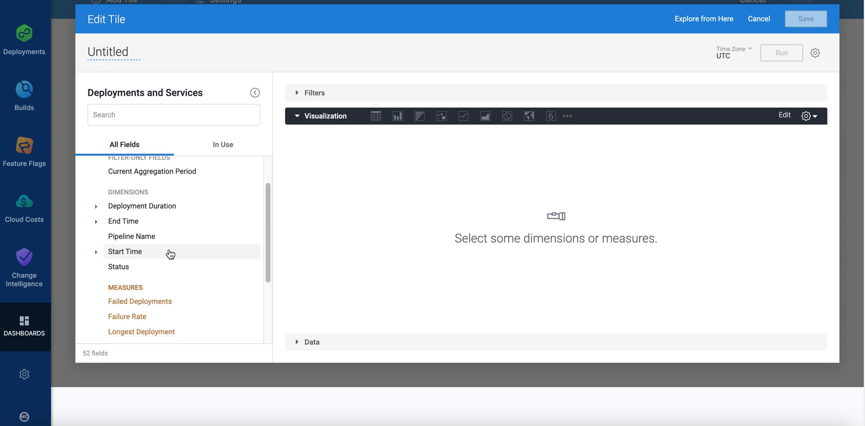
{"action": "scroll", "scroll_direction": "down", "scroll_amount": 3}
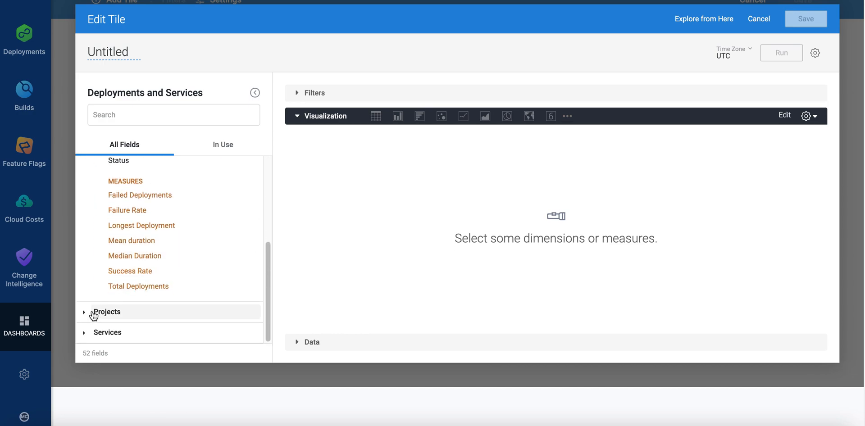
{"action": "scroll", "scroll_direction": "down", "scroll_amount": 3}
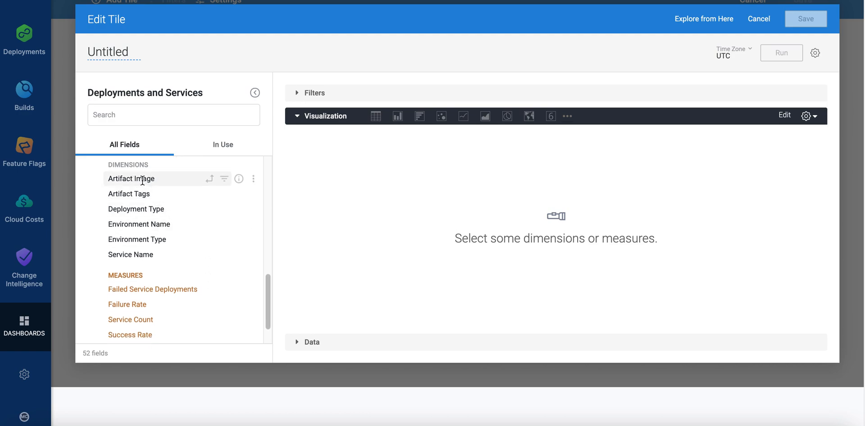
Query Artifact Image, Total Deployments and Project Name, returning 37 rows as a column chart
{"action": "left_click", "coordinate": [131, 178]}
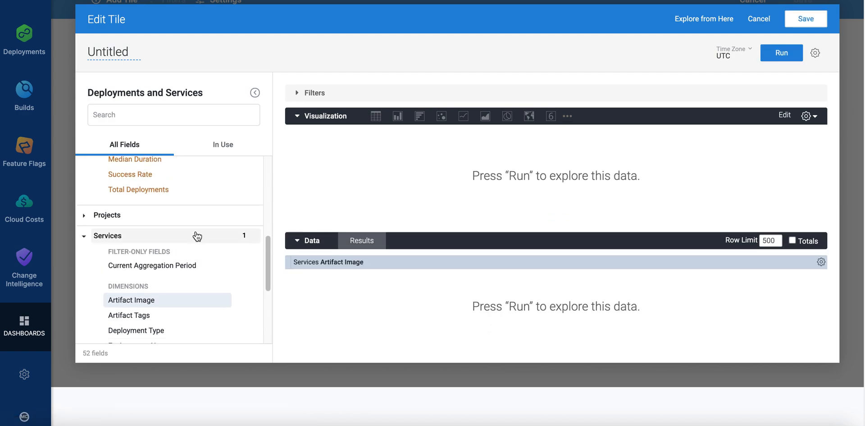
{"action": "left_click", "coordinate": [138, 250]}
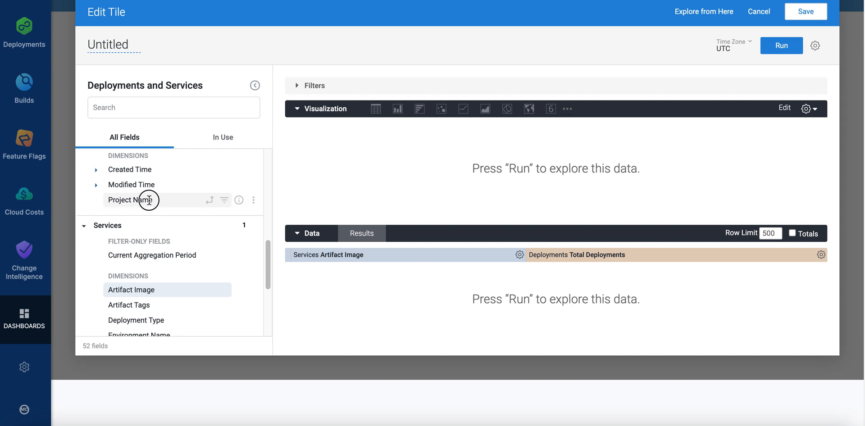
{"action": "left_click", "coordinate": [131, 199]}
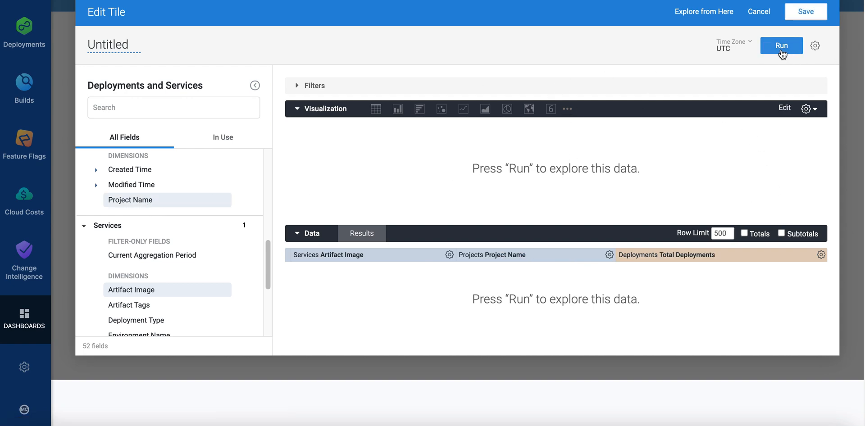
{"action": "left_click", "coordinate": [782, 45]}
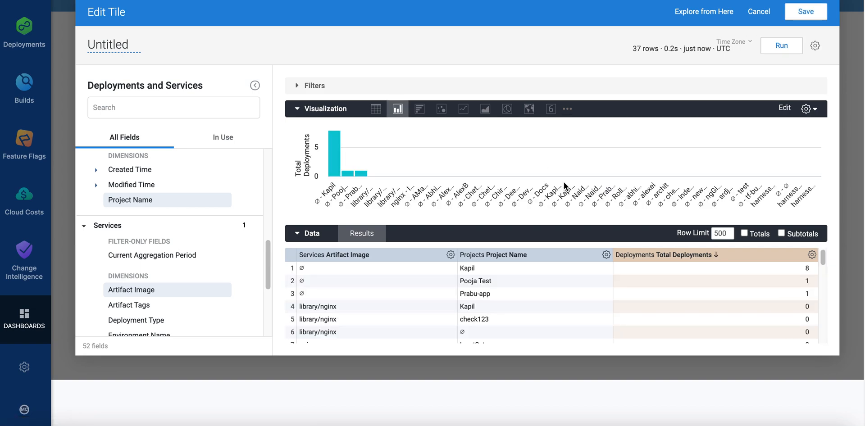
{"action": "mouse_move", "coordinate": [496, 210]}
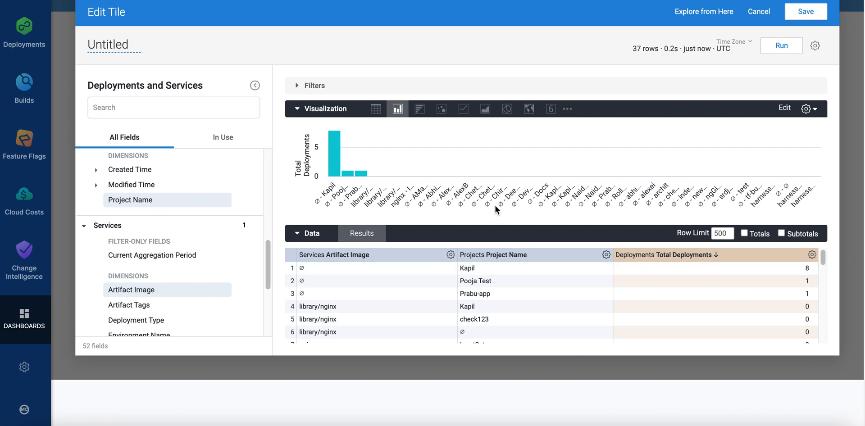
{"action": "mouse_move", "coordinate": [464, 108]}
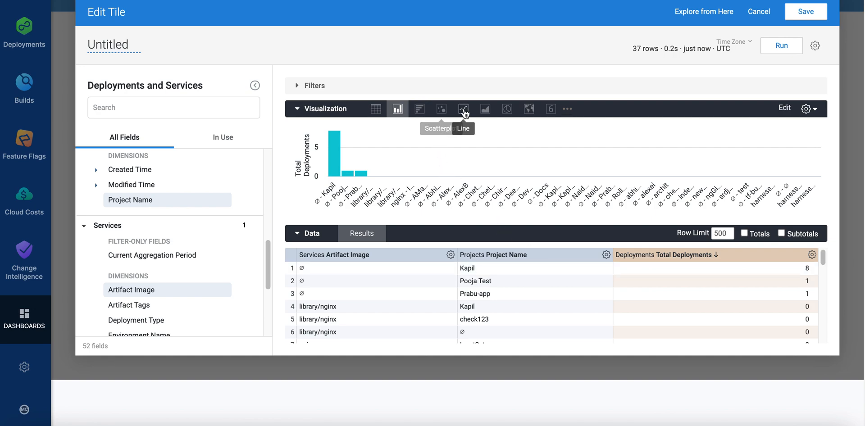
{"action": "mouse_move", "coordinate": [376, 108]}
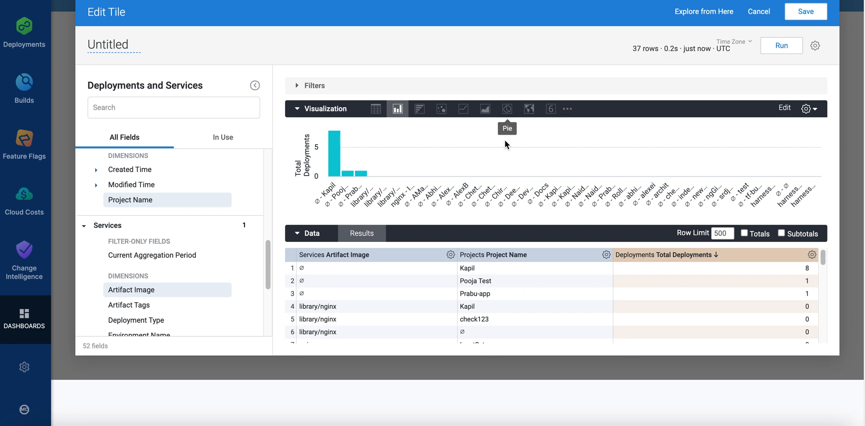
{"action": "mouse_move", "coordinate": [597, 205]}
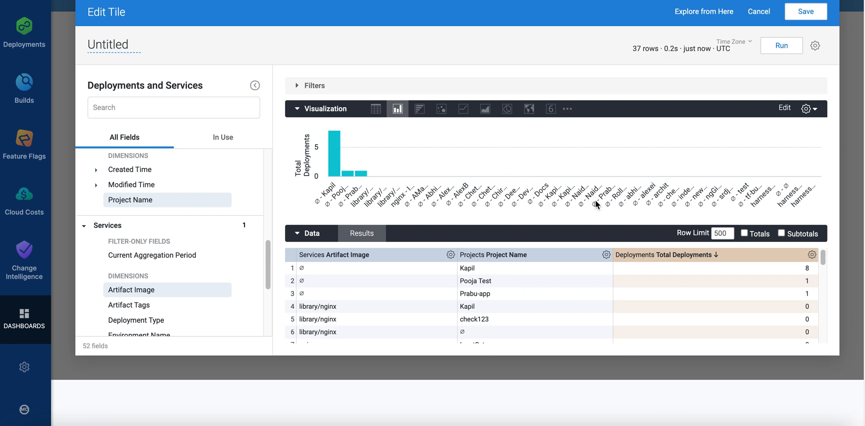
{"action": "mouse_move", "coordinate": [606, 255]}
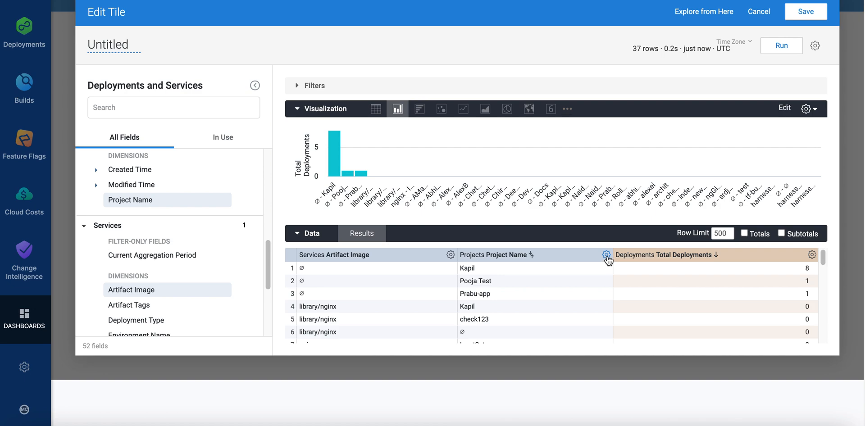
Drop Project Name, rerun for 5 rows by Artifact Image, and save the tile
{"action": "left_click", "coordinate": [607, 255]}
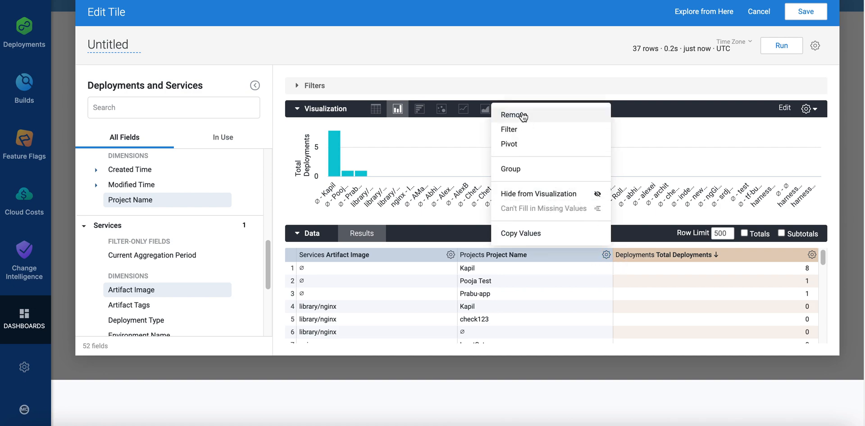
{"action": "left_click", "coordinate": [514, 115]}
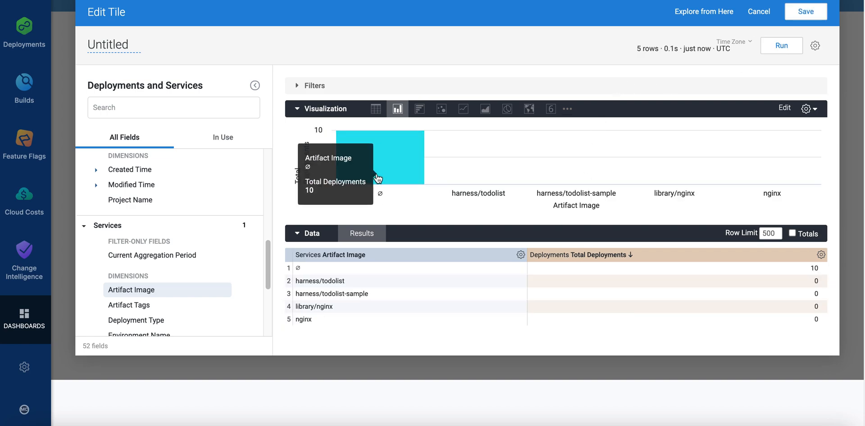
{"action": "mouse_move", "coordinate": [577, 187]}
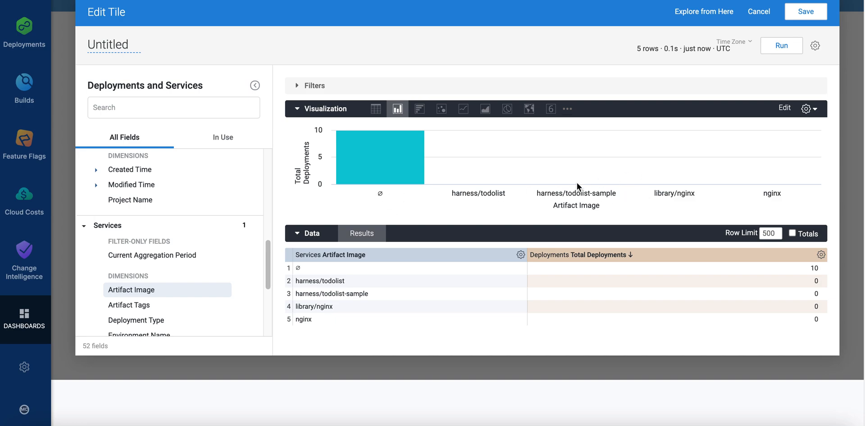
{"action": "mouse_move", "coordinate": [441, 308]}
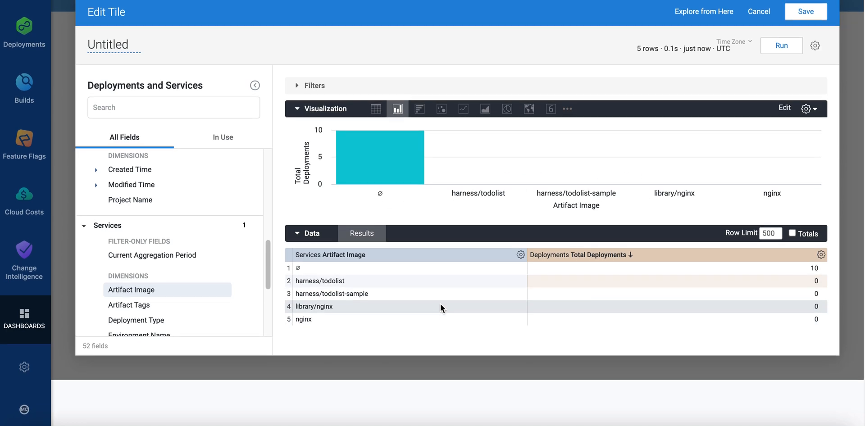
{"action": "mouse_move", "coordinate": [152, 254]}
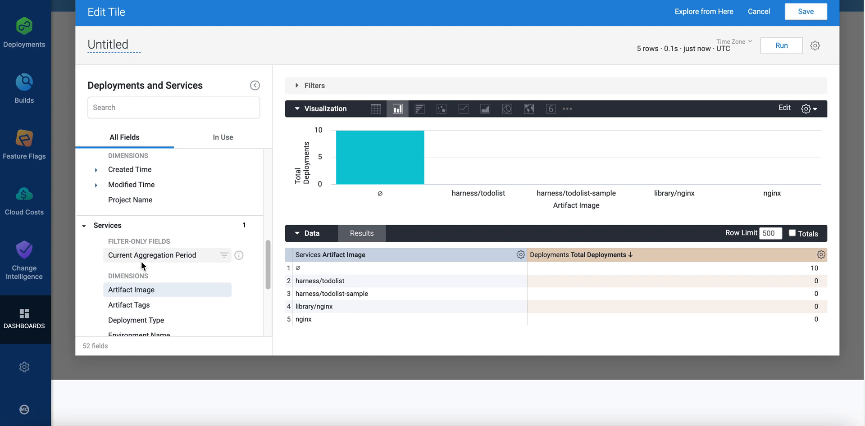
{"action": "mouse_move", "coordinate": [328, 189]}
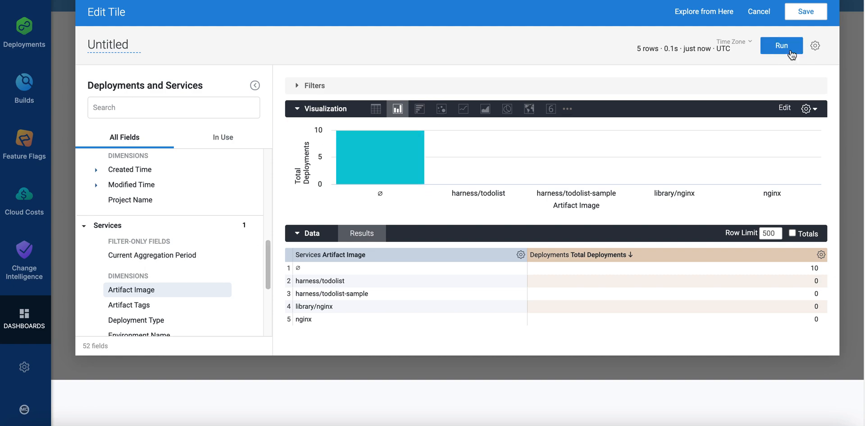
{"action": "left_click", "coordinate": [782, 45]}
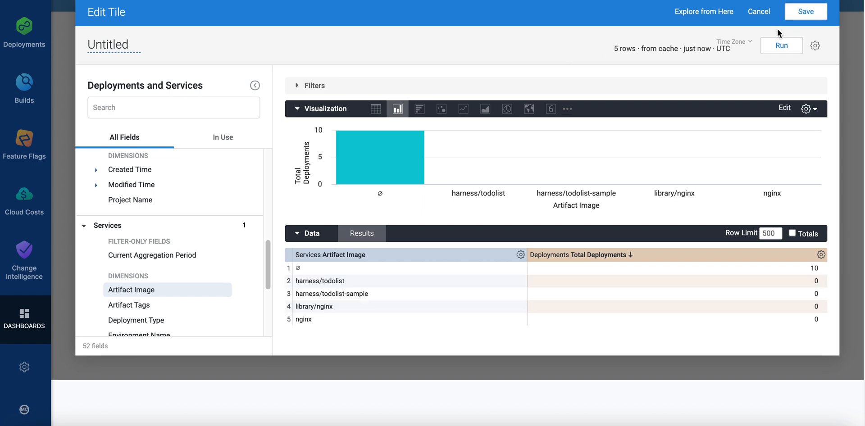
{"action": "left_click", "coordinate": [805, 10]}
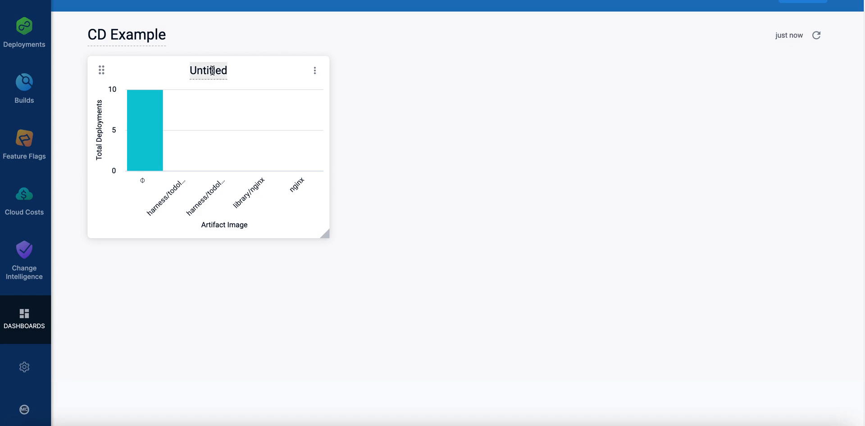
Retitle the 'Untitled' tile to 'Deployments by Artifact Image'
{"action": "double_click", "coordinate": [208, 71]}
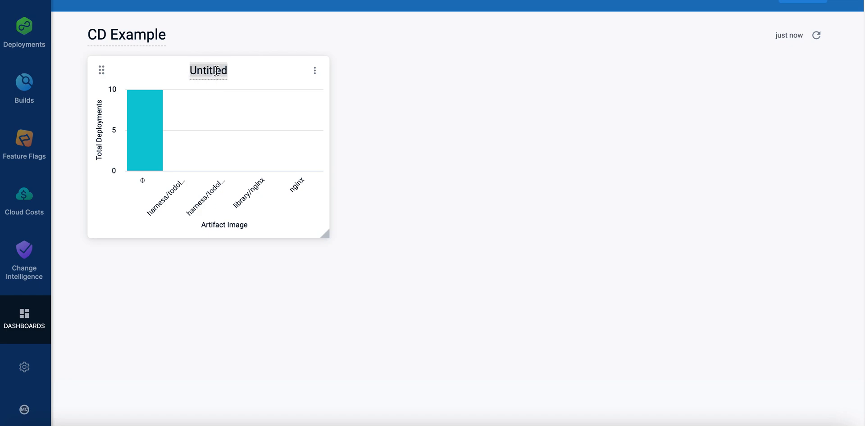
{"action": "type", "text": "D"}
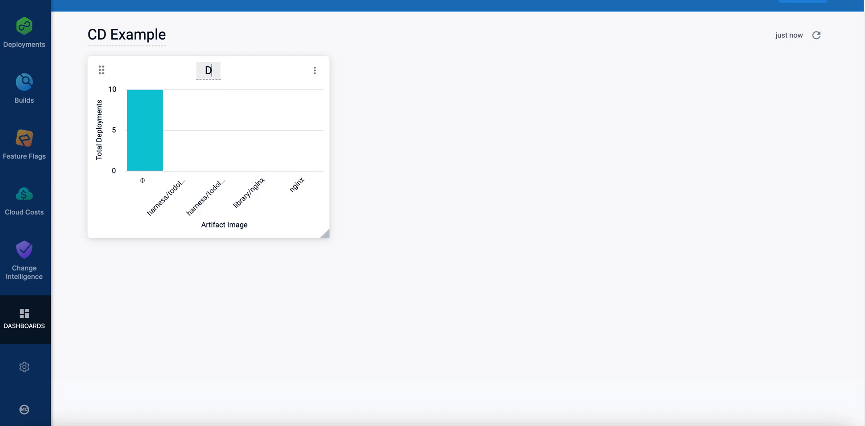
{"action": "type", "text": "eployments by Artifact Image"}
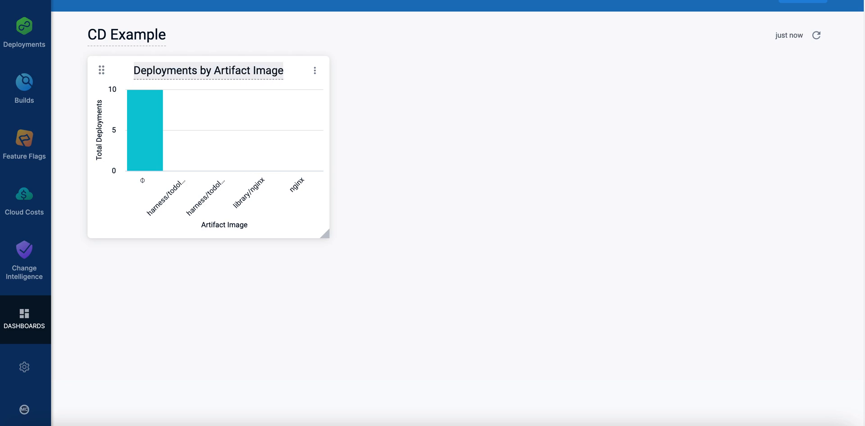
{"action": "mouse_move", "coordinate": [315, 73]}
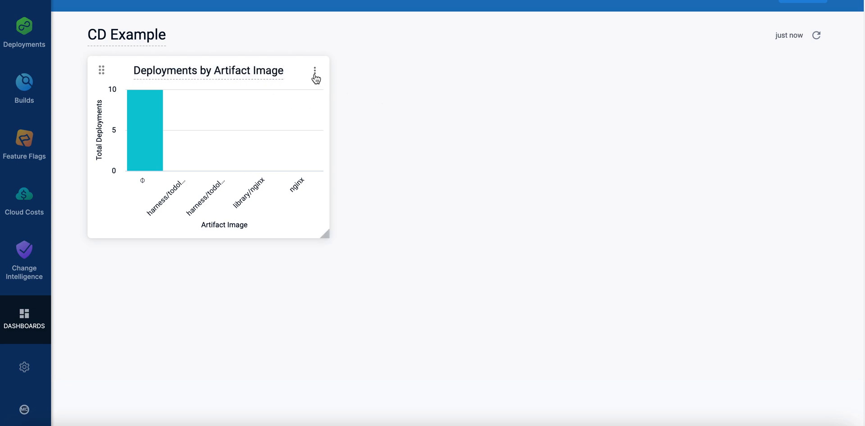
{"action": "left_click", "coordinate": [315, 71]}
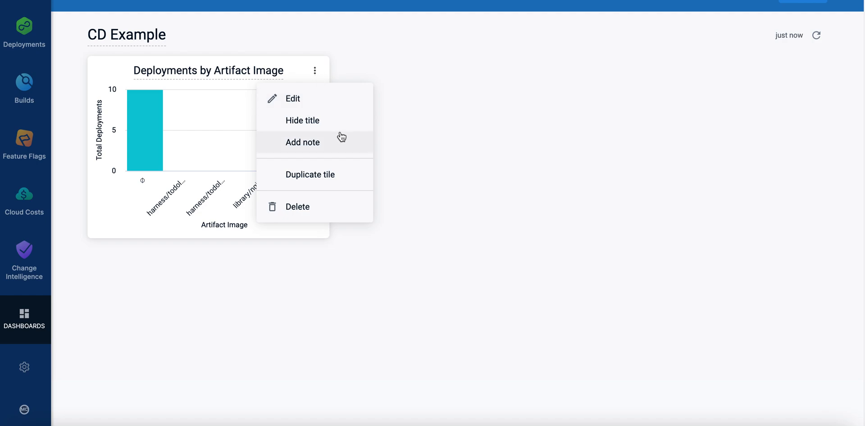
{"action": "left_click", "coordinate": [534, 143]}
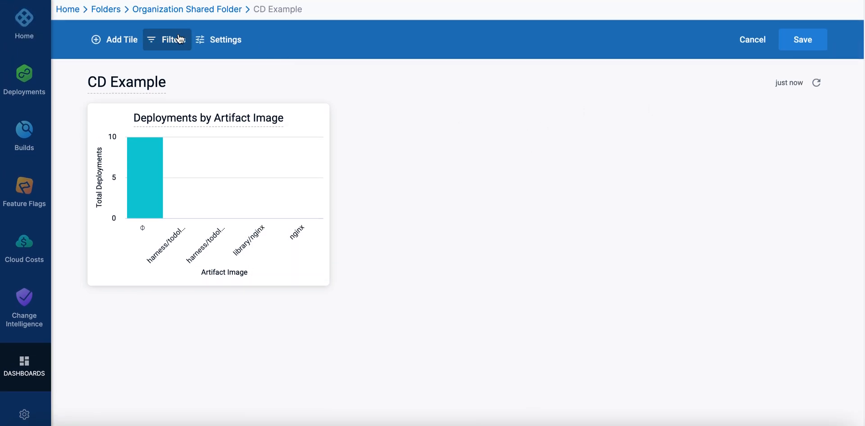
Save the CD Example dashboard after cancelling Settings and visiting Filters
{"action": "left_click", "coordinate": [226, 39]}
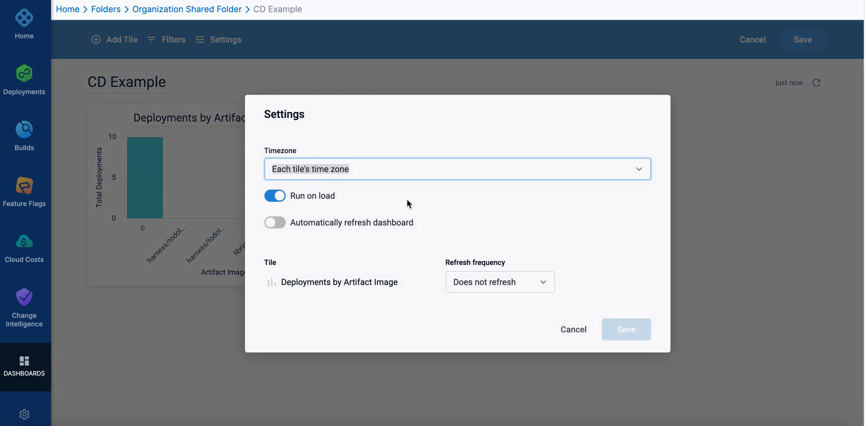
{"action": "mouse_move", "coordinate": [323, 226]}
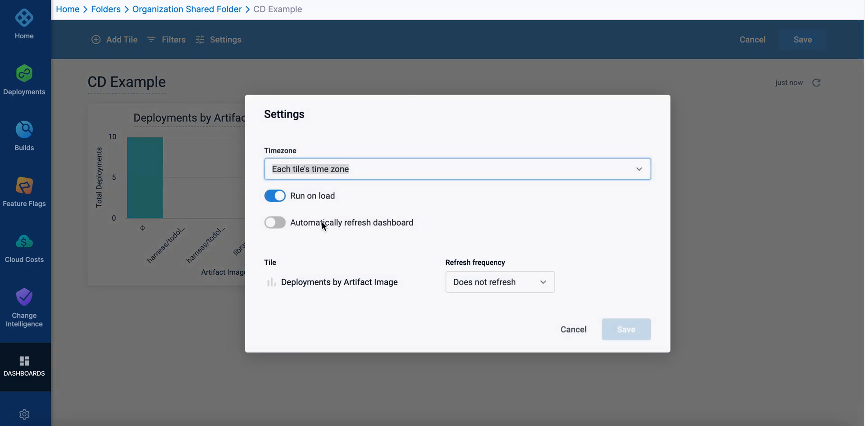
{"action": "left_click", "coordinate": [573, 330]}
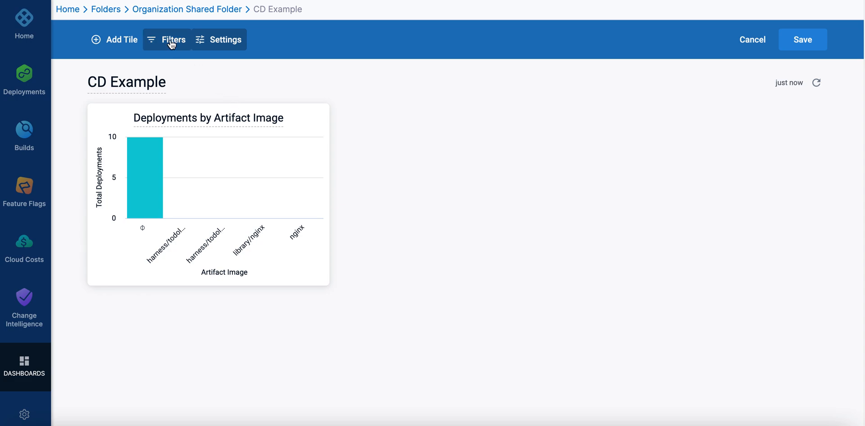
{"action": "left_click", "coordinate": [173, 39]}
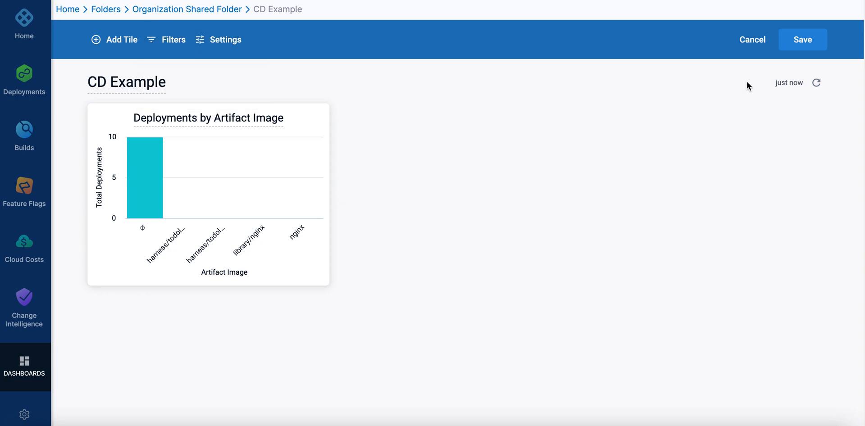
{"action": "left_click", "coordinate": [803, 39]}
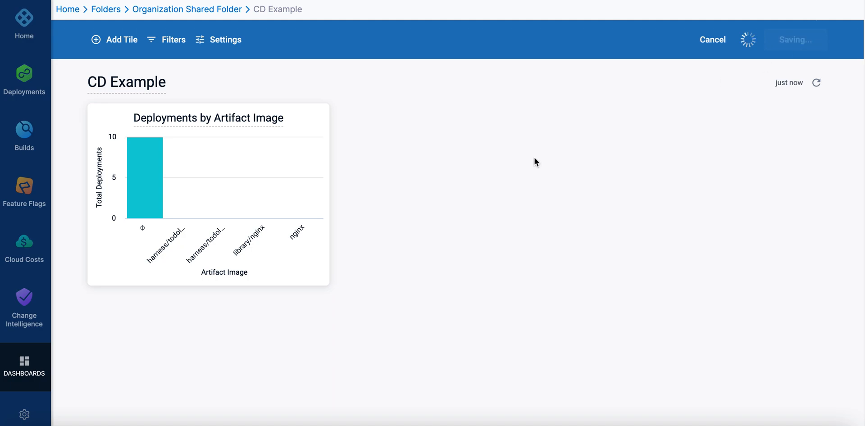